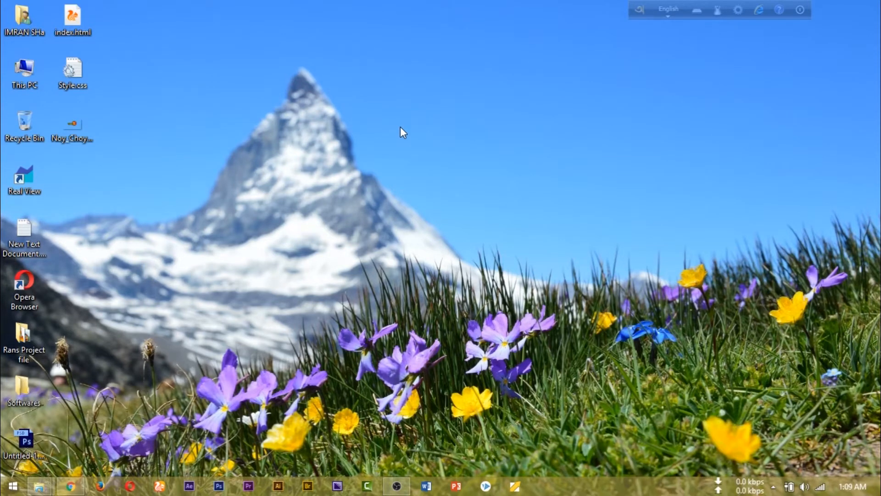
{"action": "mouse_move", "coordinate": [435, 106]}
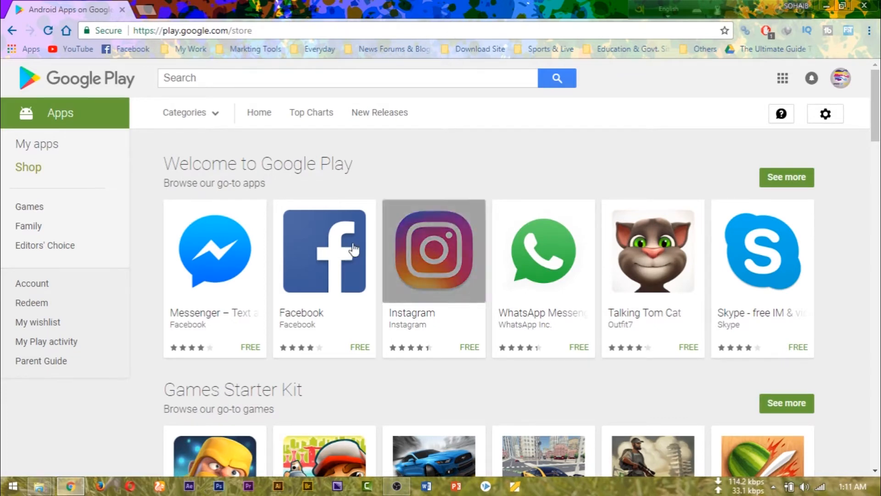
- Open Facebook's Google Play details page from the Apps home tile
{"action": "left_click", "coordinate": [323, 250]}
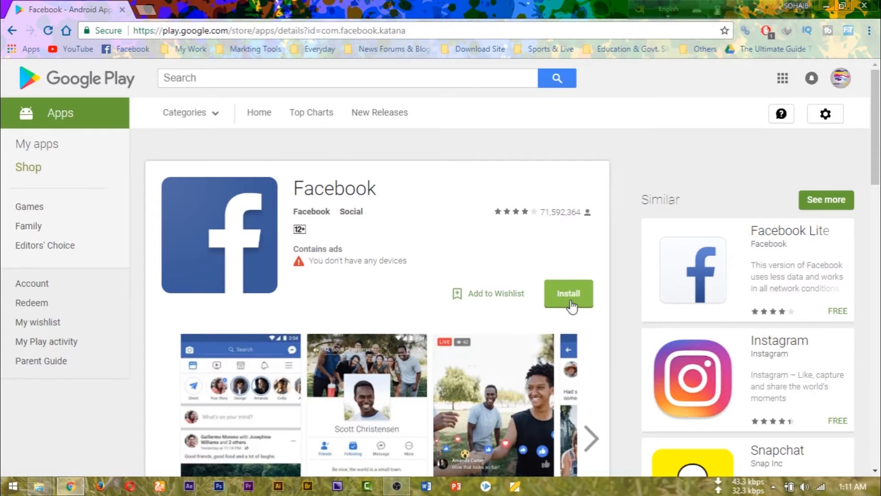
{"action": "mouse_move", "coordinate": [375, 272]}
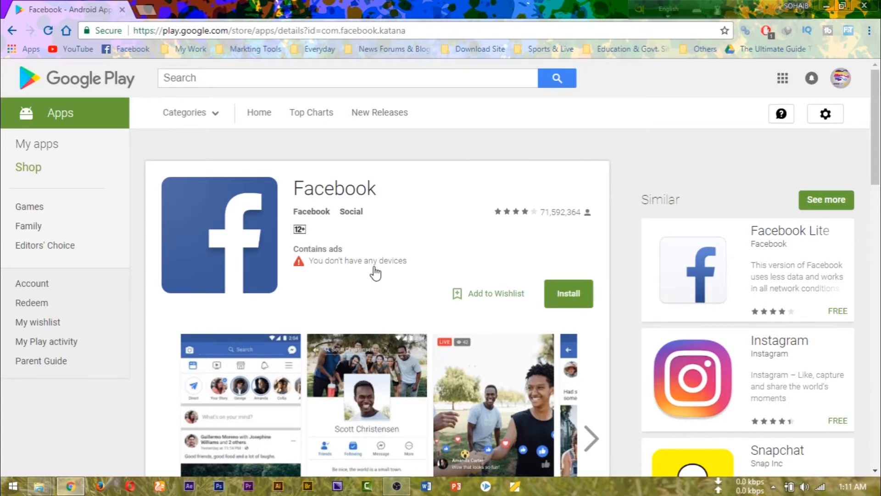
{"action": "mouse_move", "coordinate": [158, 23]}
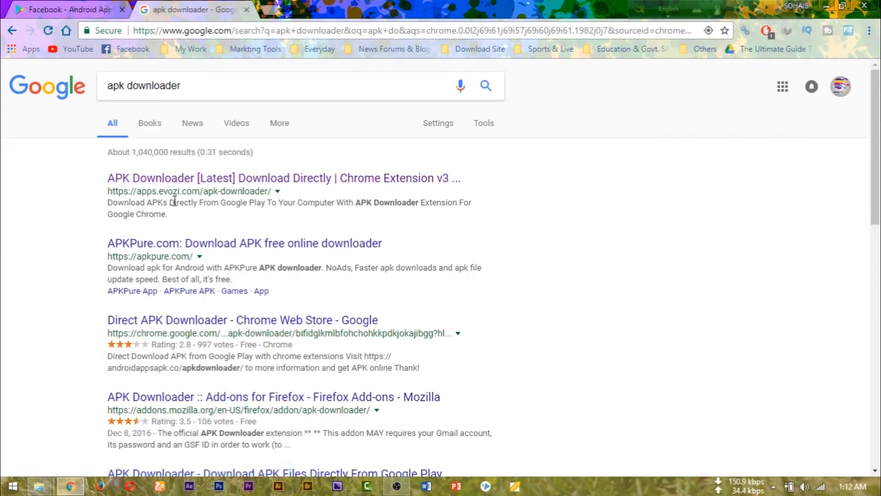
{"action": "mouse_move", "coordinate": [298, 191]}
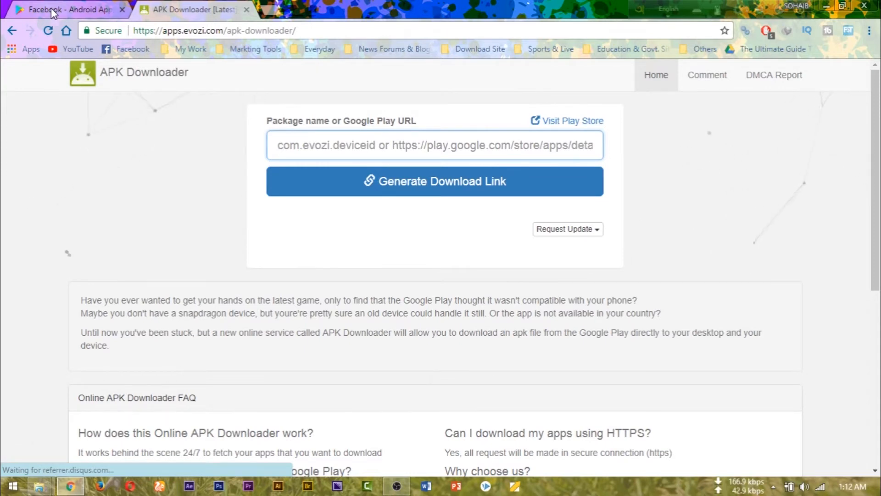
- Return to Facebook's Play Store tab and select its com.facebook.katana web address
{"action": "left_click", "coordinate": [62, 10]}
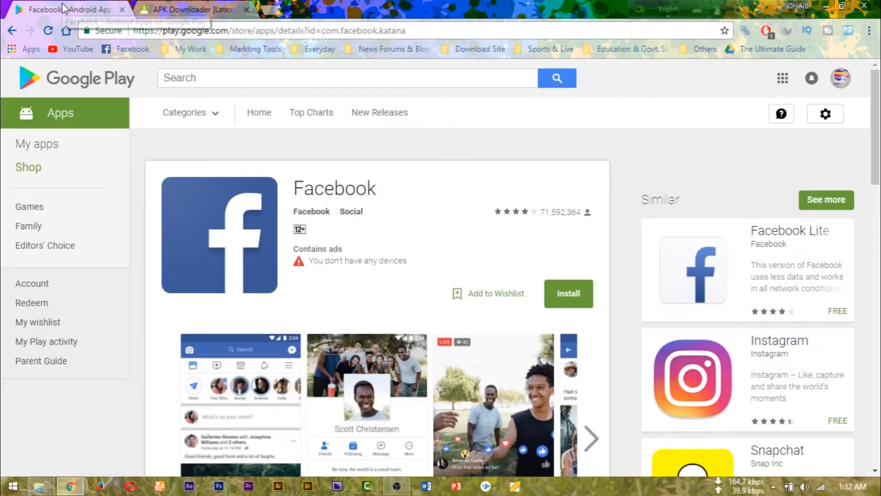
{"action": "mouse_move", "coordinate": [312, 234]}
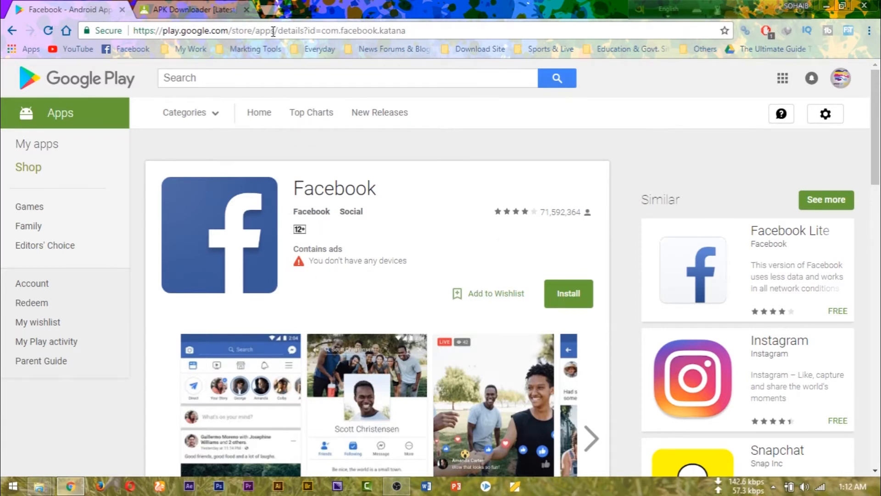
{"action": "left_click", "coordinate": [273, 30]}
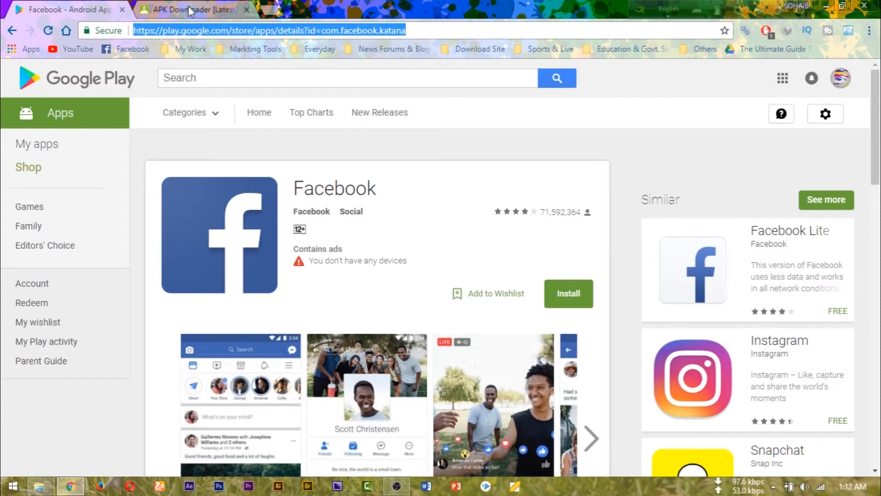
- Generate the APK Downloader link for the pasted Facebook Play URL (version 129.0.0.29.67, 68.4 MB)
{"action": "left_click", "coordinate": [191, 9]}
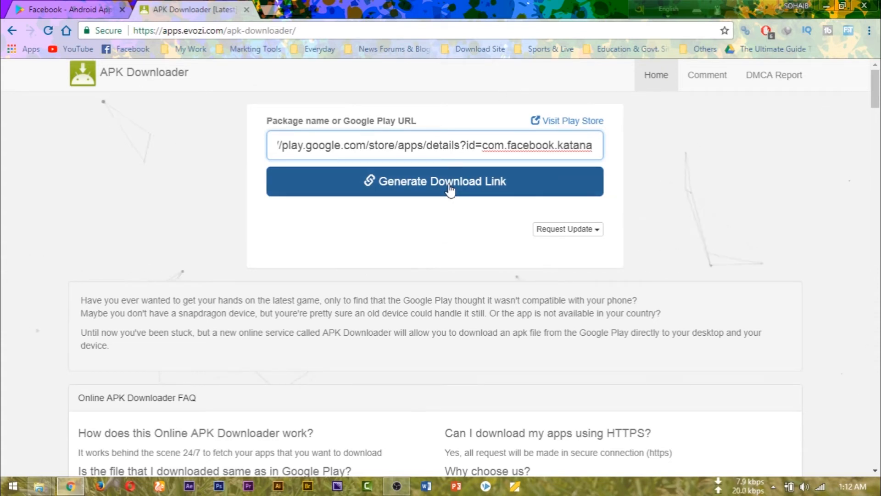
{"action": "left_click", "coordinate": [435, 180]}
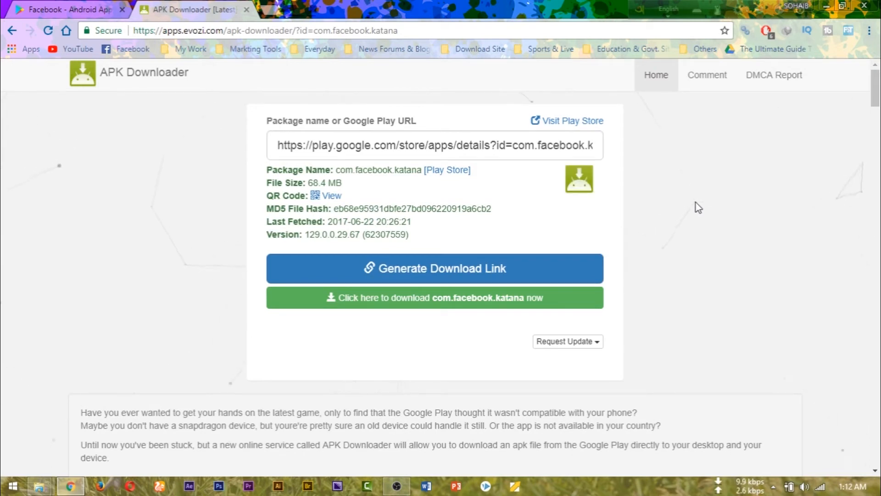
{"action": "mouse_move", "coordinate": [638, 212]}
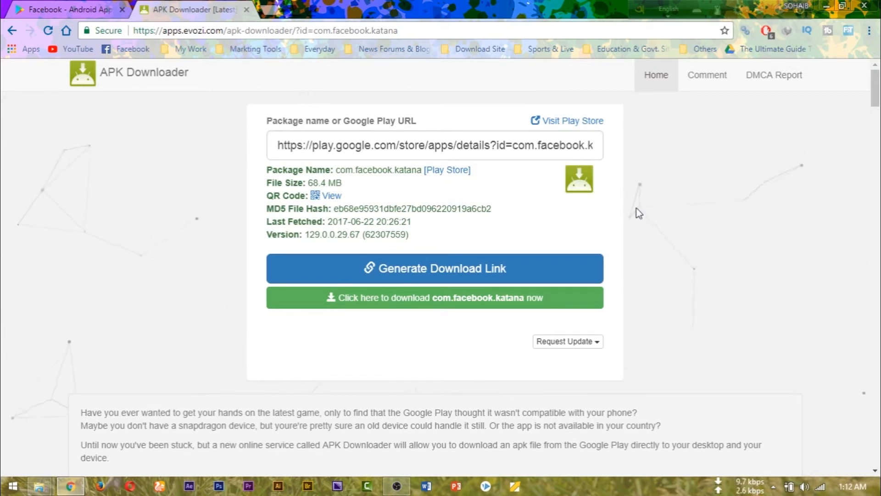
{"action": "mouse_move", "coordinate": [789, 229]}
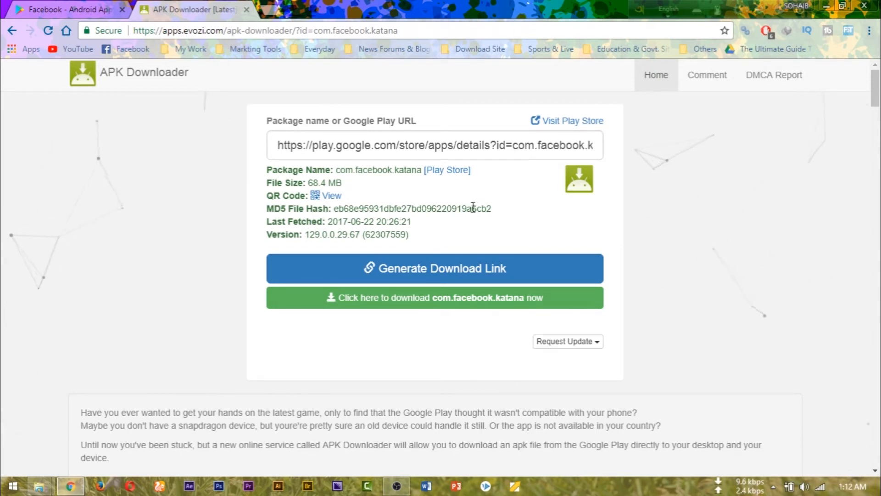
{"action": "mouse_move", "coordinate": [433, 318]}
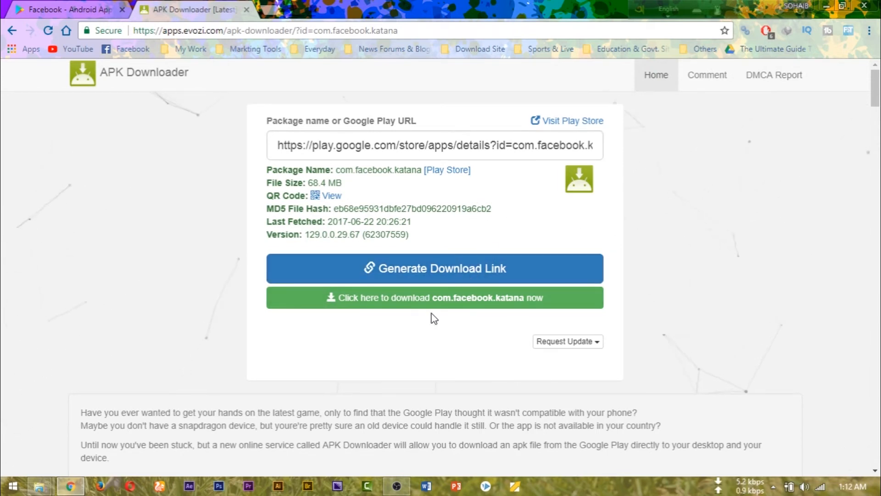
{"action": "mouse_move", "coordinate": [416, 309]}
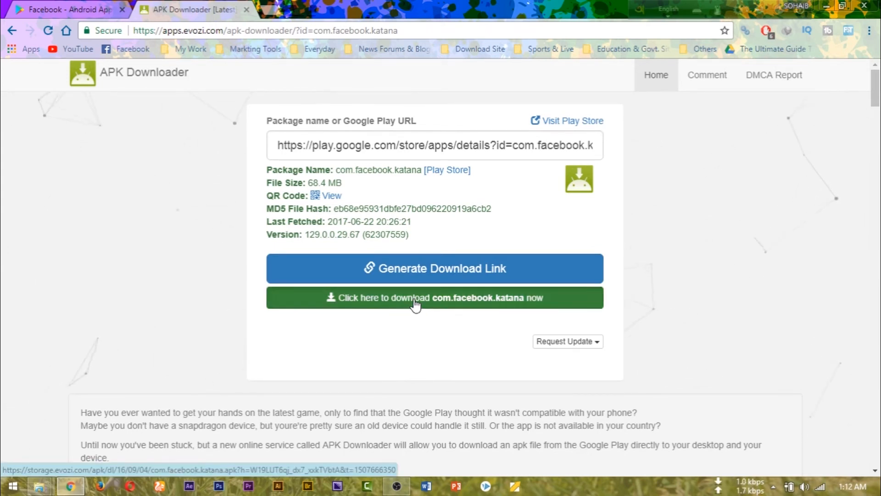
- Start downloading com.facebook.katana.apk (68.4 MB), then minimise Chrome to the desktop
{"action": "left_click", "coordinate": [435, 297]}
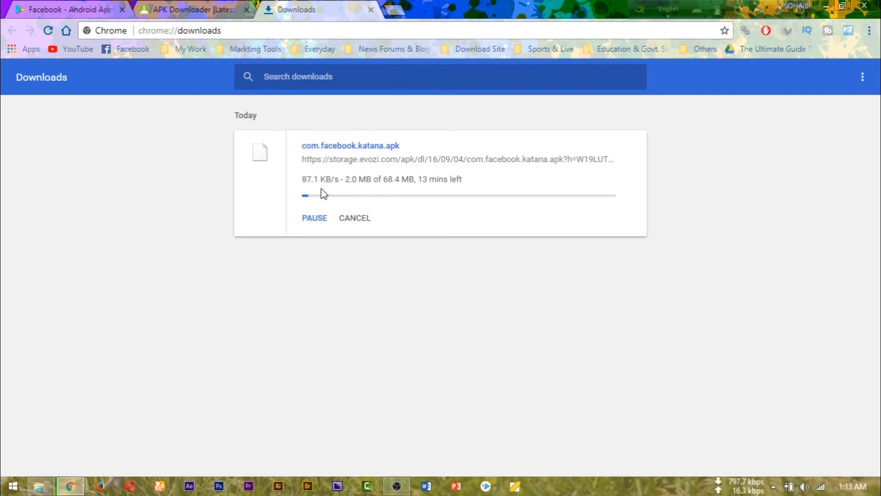
{"action": "left_click", "coordinate": [830, 6]}
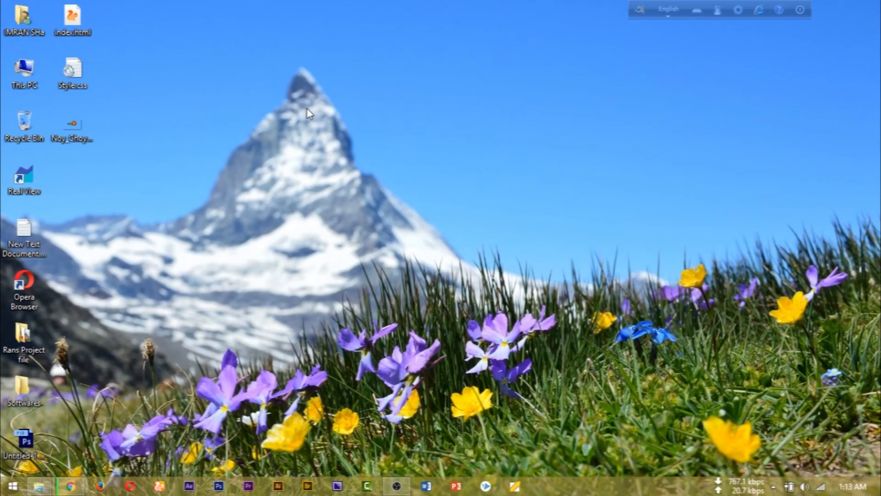